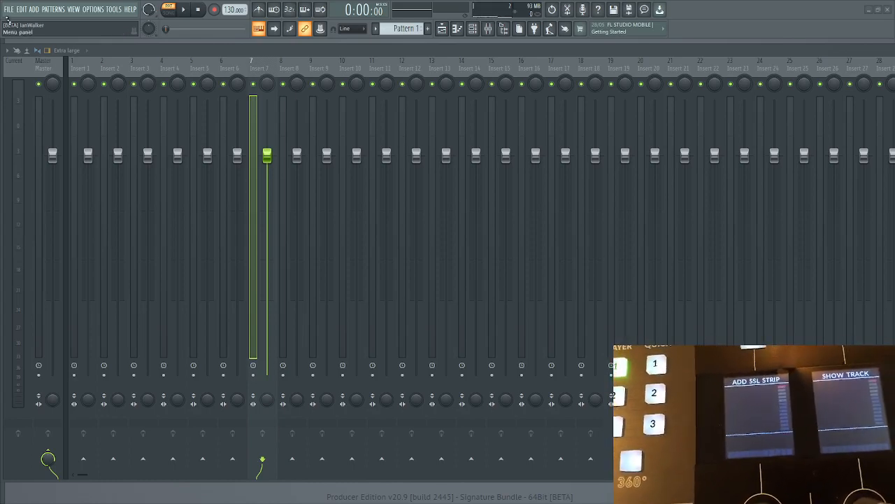
Open FL Studio's MIDI settings showing the SSL V-MIDI Port 1 output and input on port 2
click(8, 9)
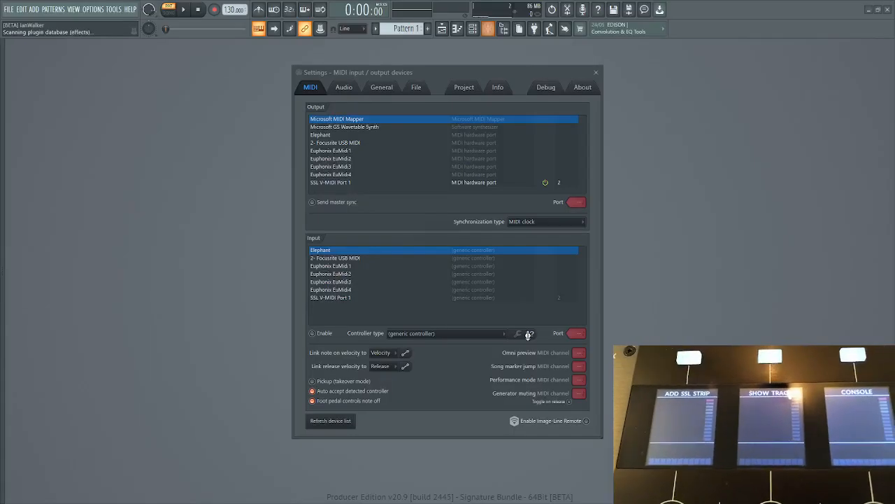
Load SSL Native Channel Strip 2 onto the inserts, then close Insert 2's plugin window
click(595, 72)
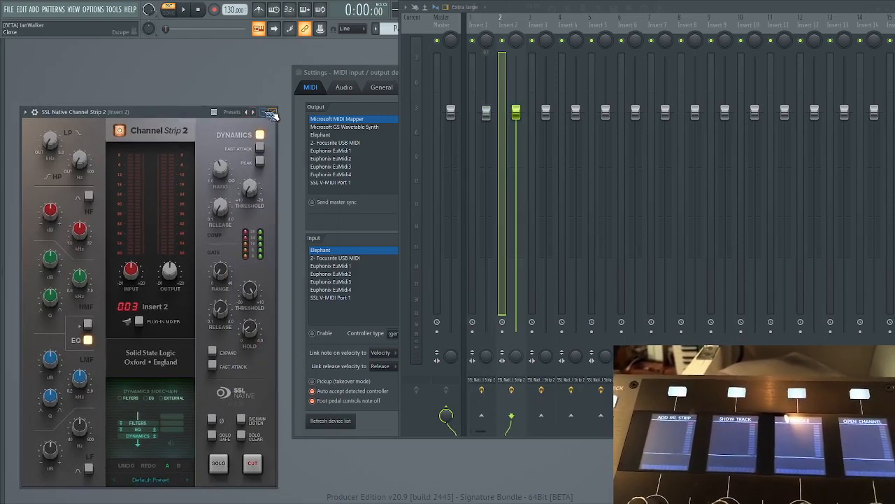
click(269, 112)
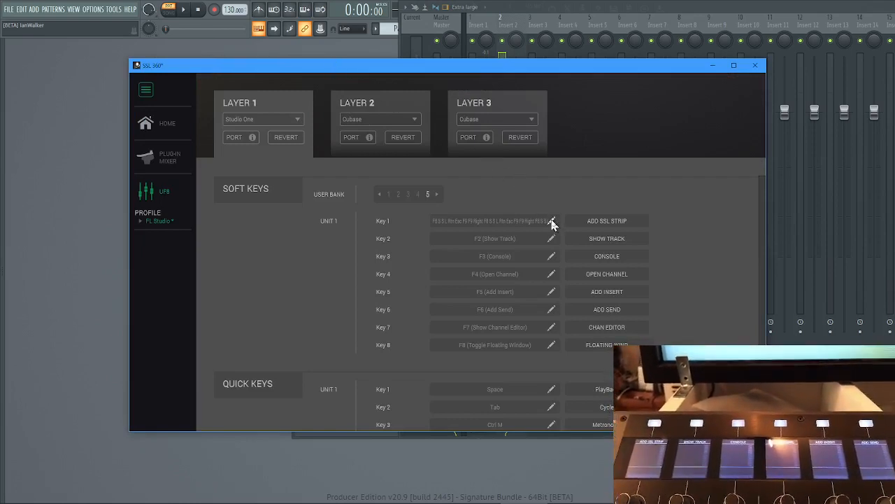
Check Soft Key 1's command, then view SSL Channel Strip 2 across Inserts 1-6 in Plug-in Mixer
click(552, 220)
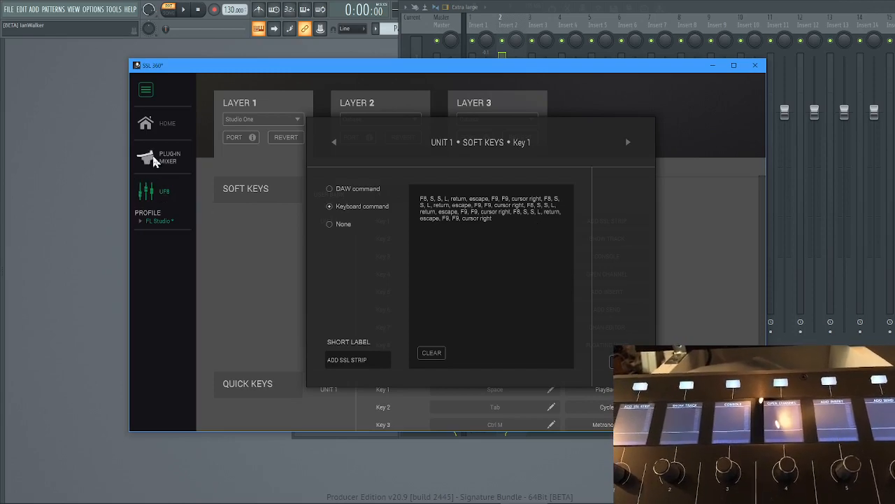
click(168, 156)
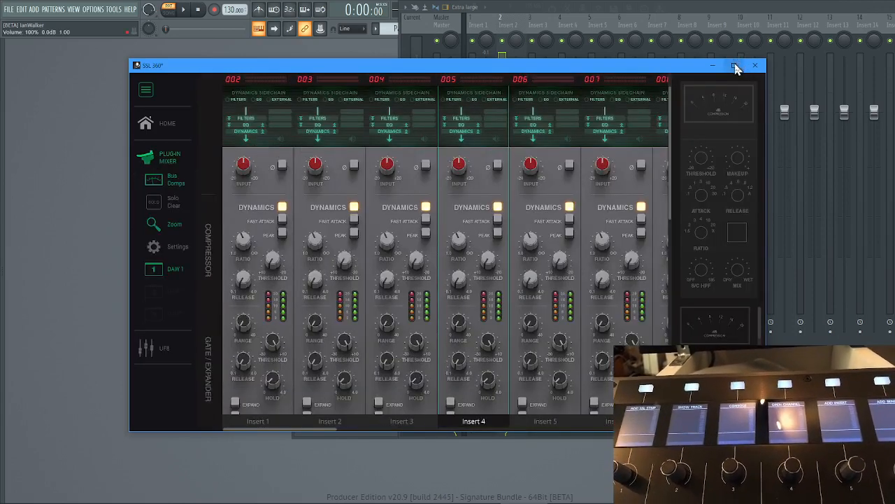